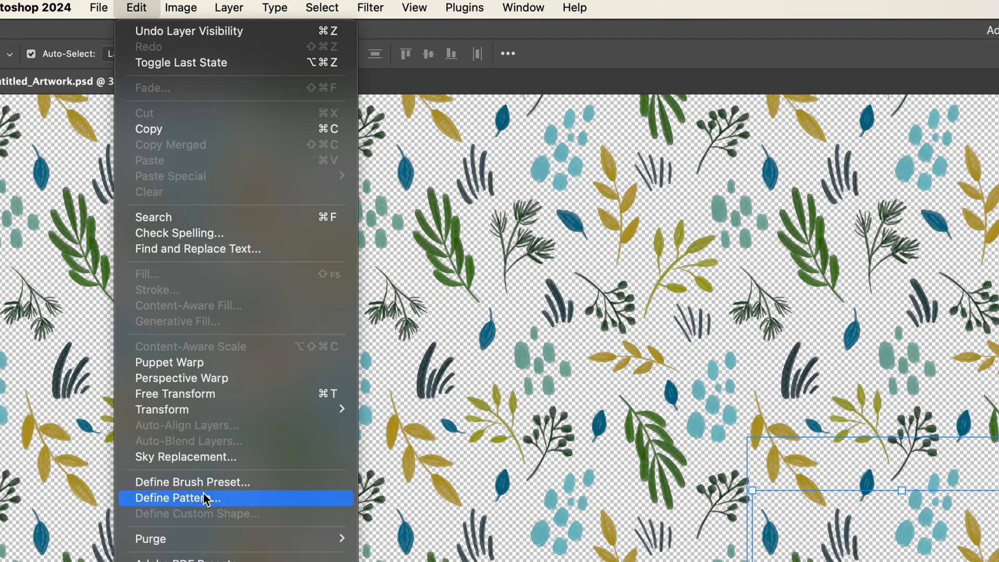
Step: Define the foliage artwork as a pattern named Untitled_Artwork.psd
left_click(177, 498)
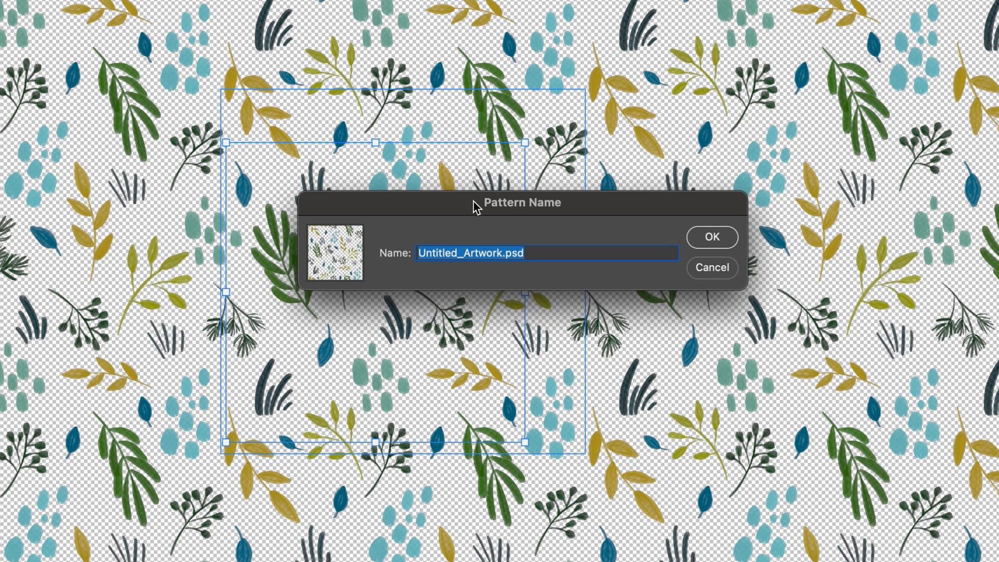
left_click(710, 238)
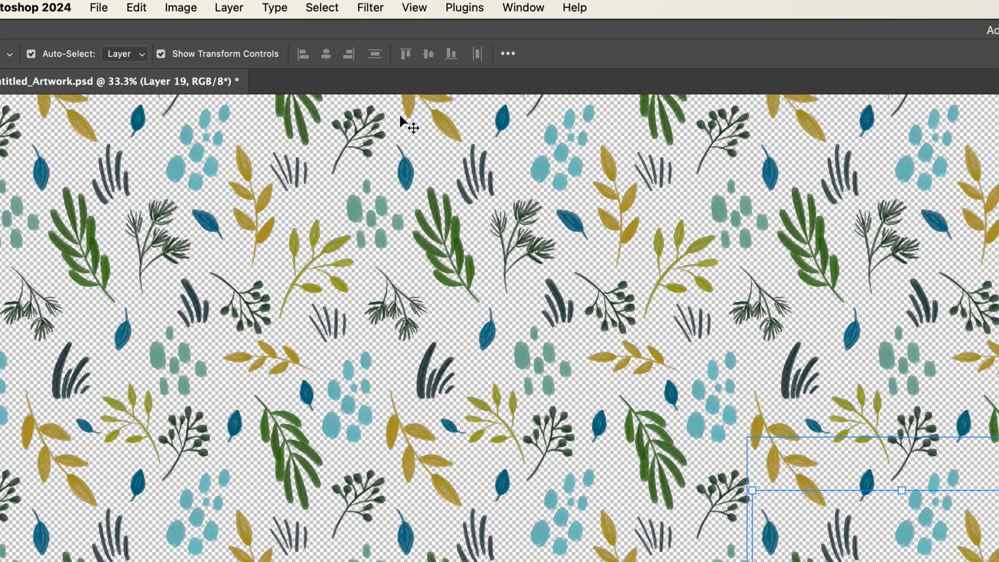
Step: Create a new 8.5 × 11 inch document and pick a pale pink background colour
left_click(98, 7)
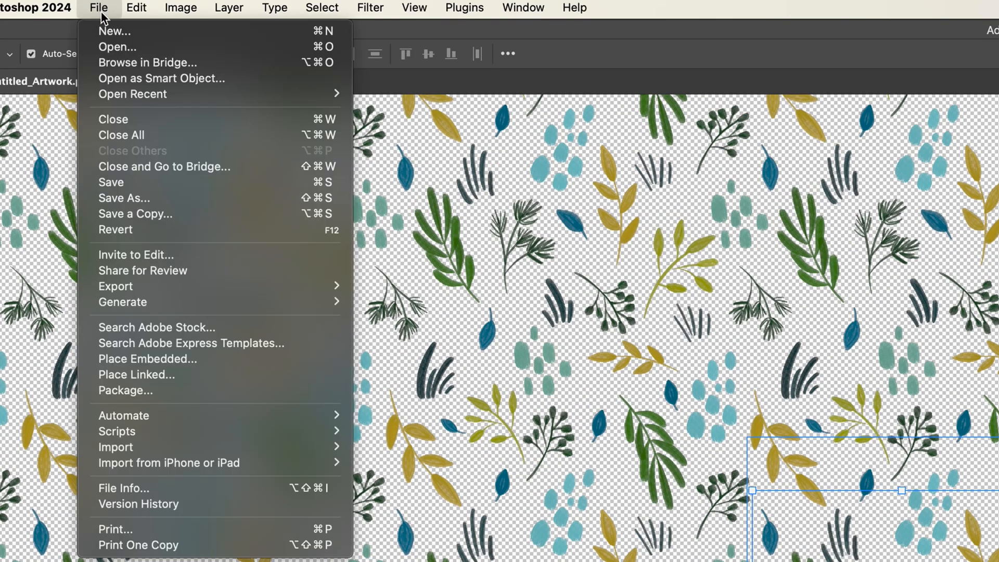
left_click(114, 30)
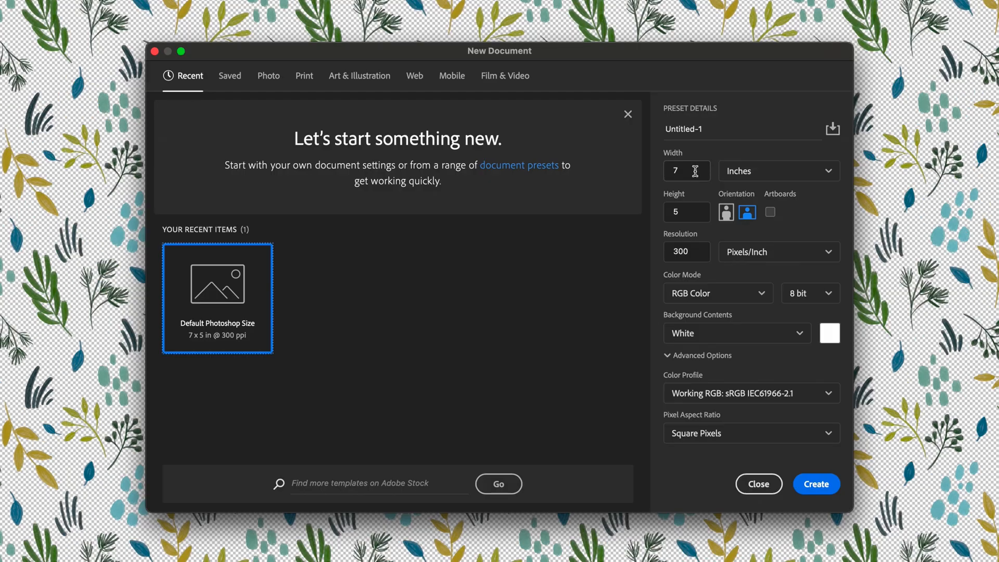
mouse_move(743, 129)
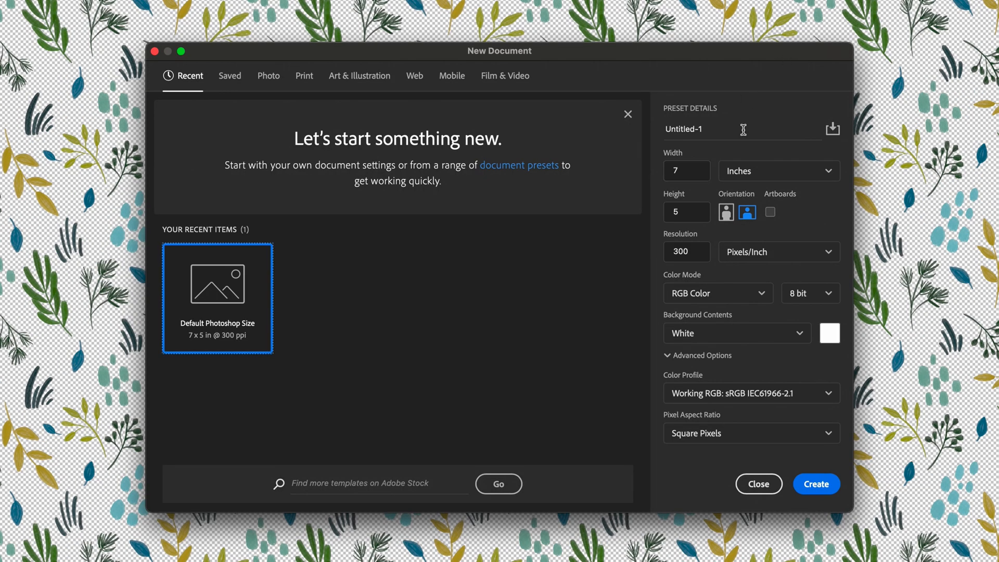
left_click(686, 213)
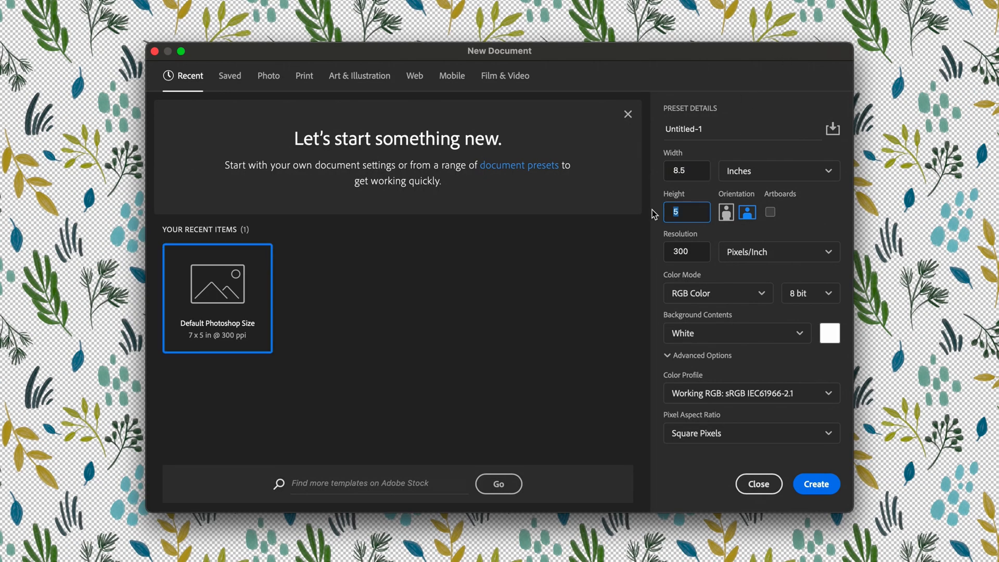
left_click(816, 484)
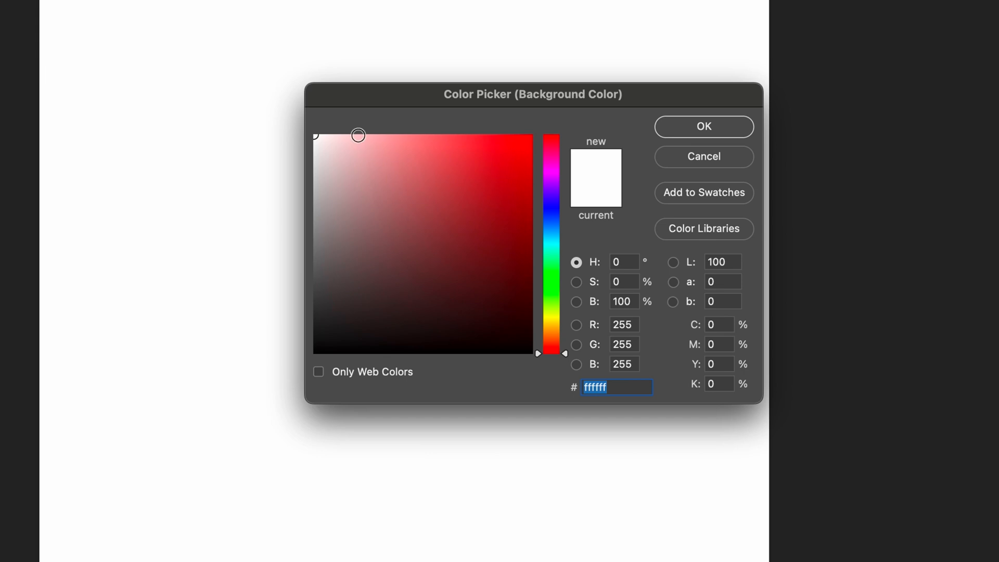
left_click(704, 126)
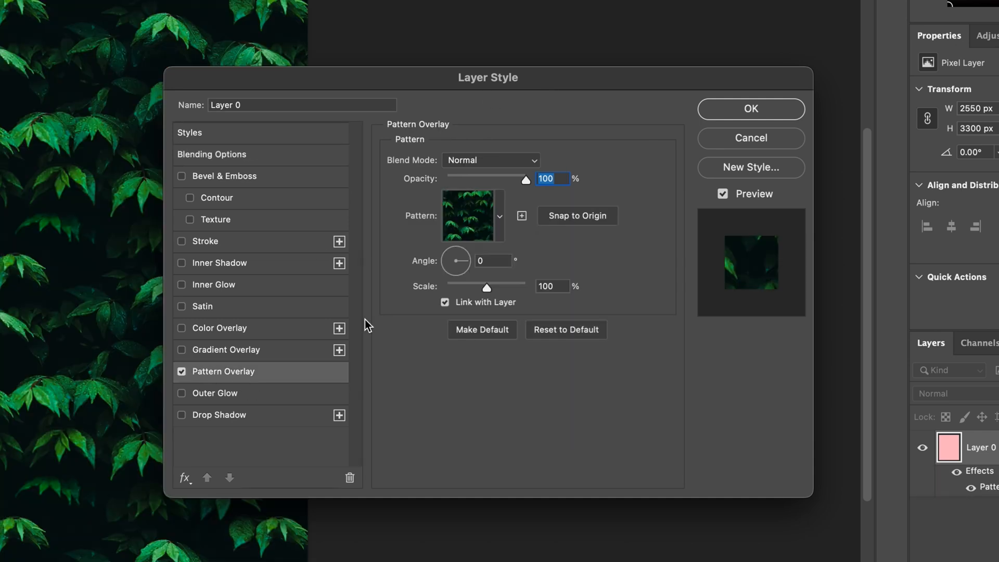
Step: Apply the saved foliage pattern as a Pattern Overlay scaled to 50% on the pink page
left_click(499, 216)
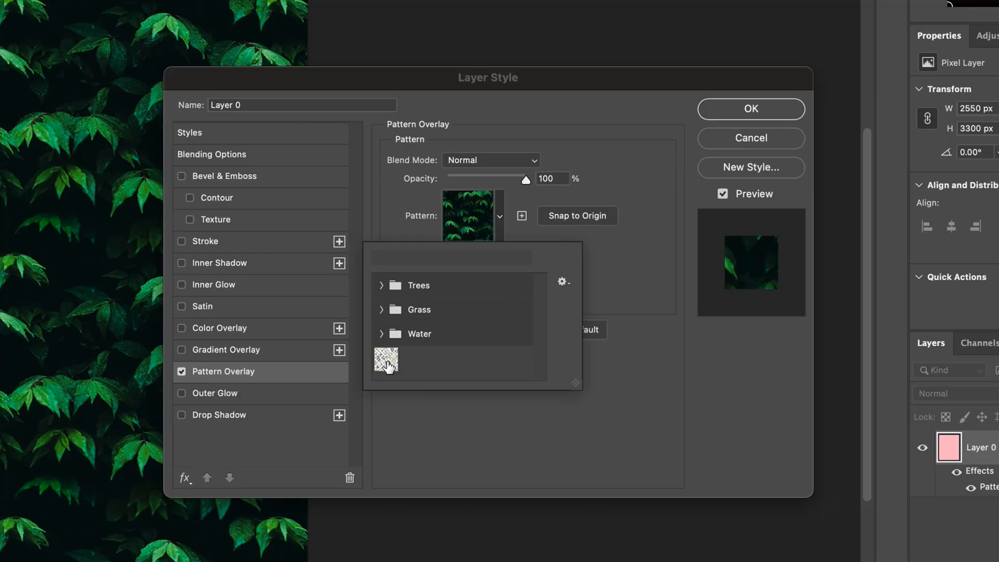
mouse_move(386, 360)
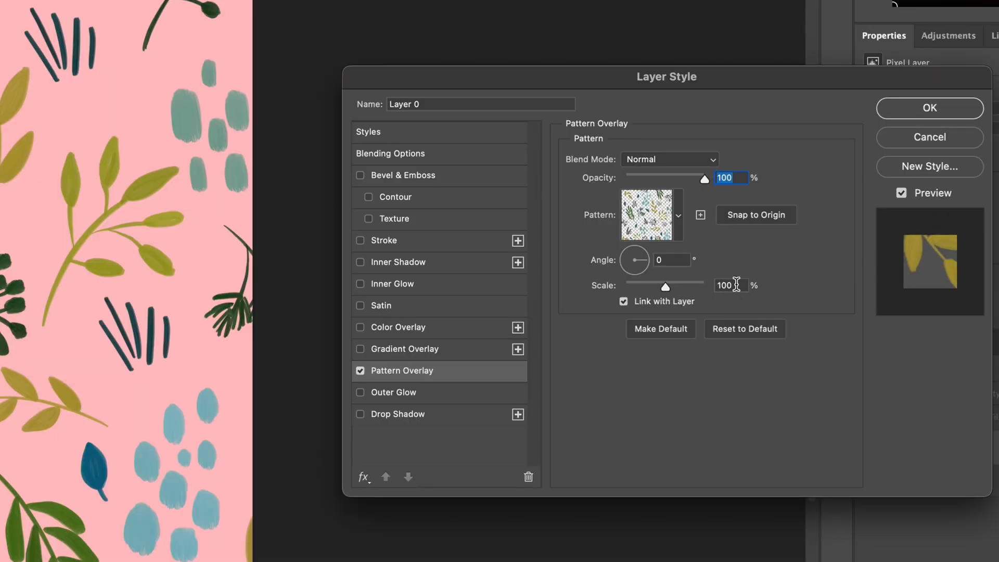
type("25")
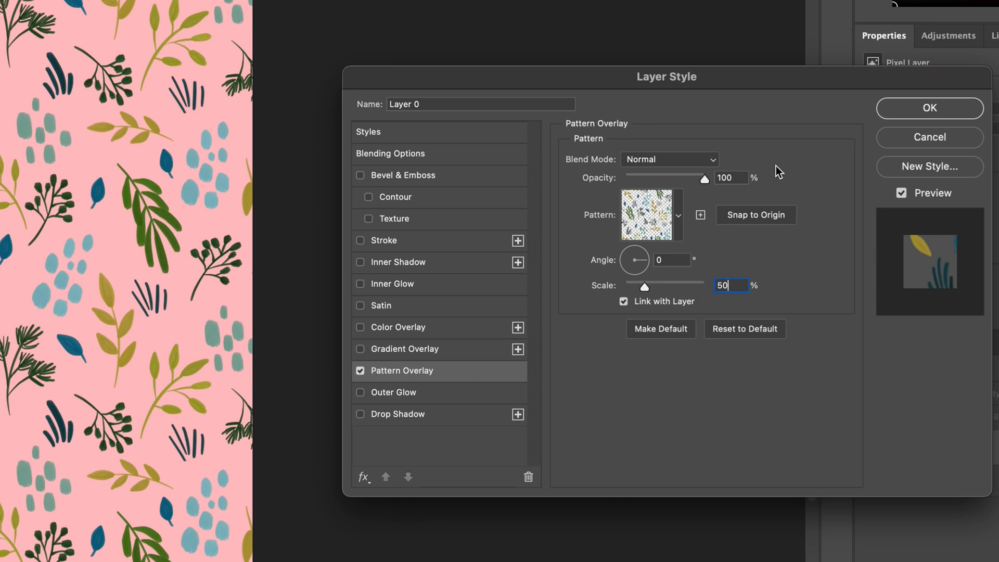
left_click(929, 107)
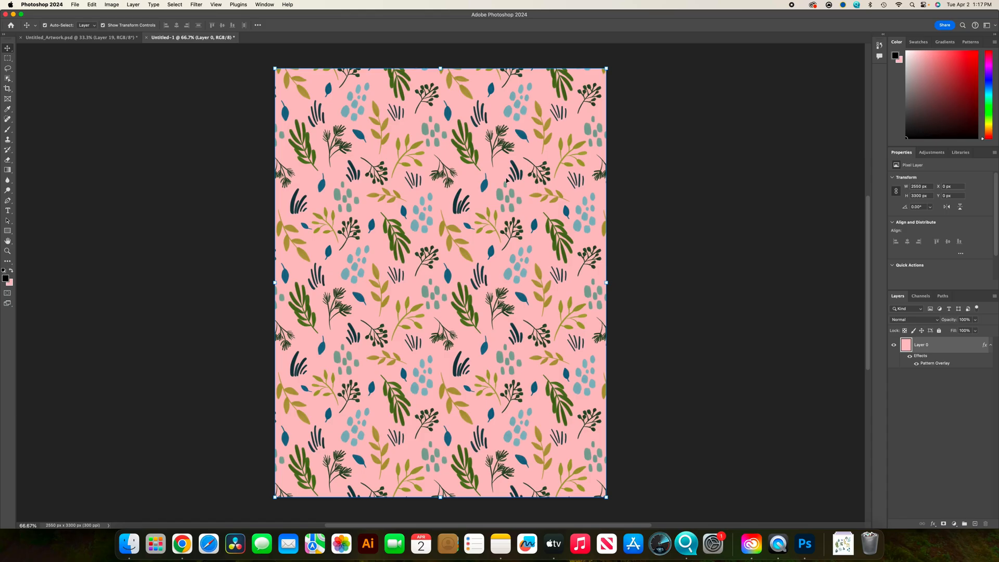
mouse_move(466, 236)
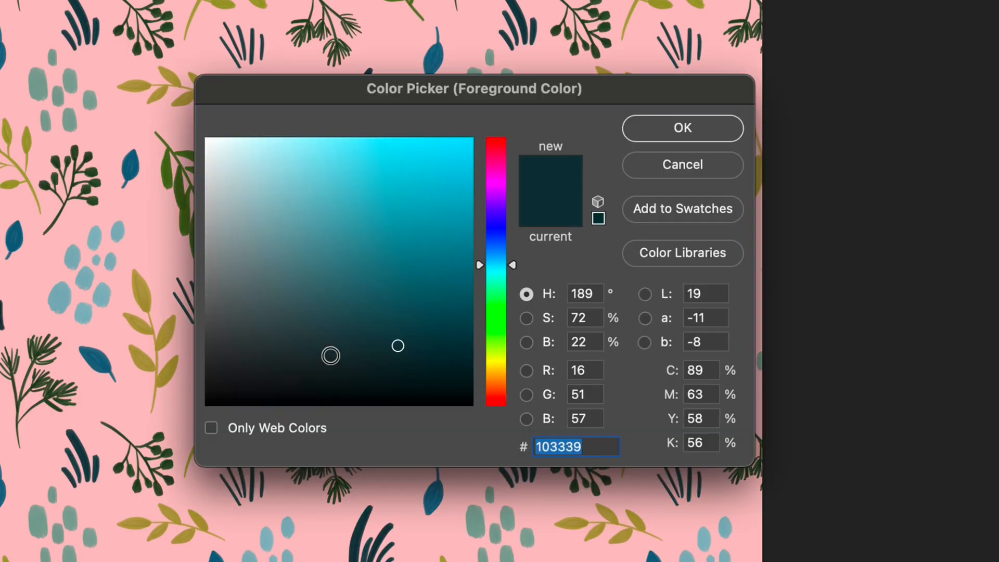
Step: Fill the page background with dark teal 103339 behind the foliage overlay
left_click(681, 127)
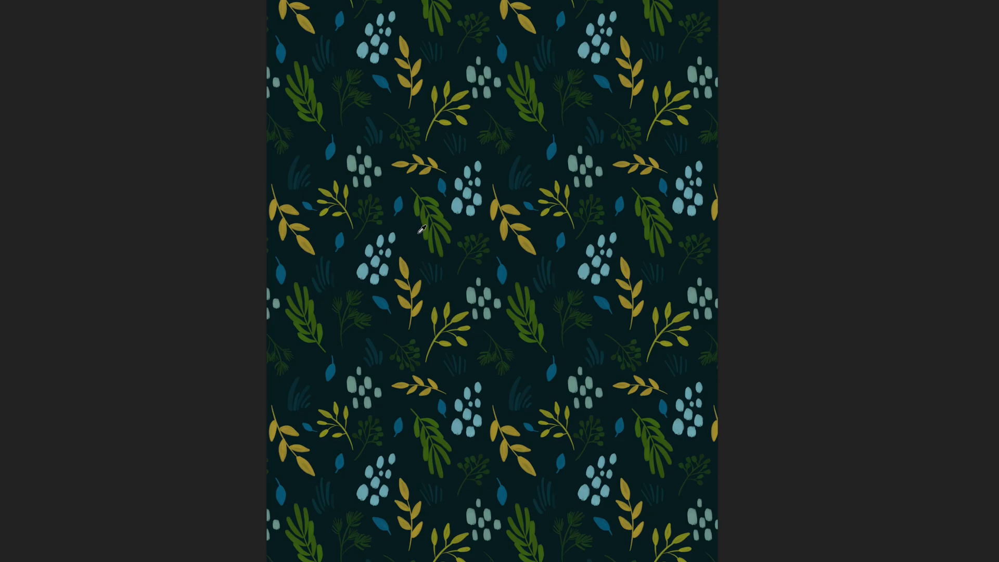
mouse_move(342, 255)
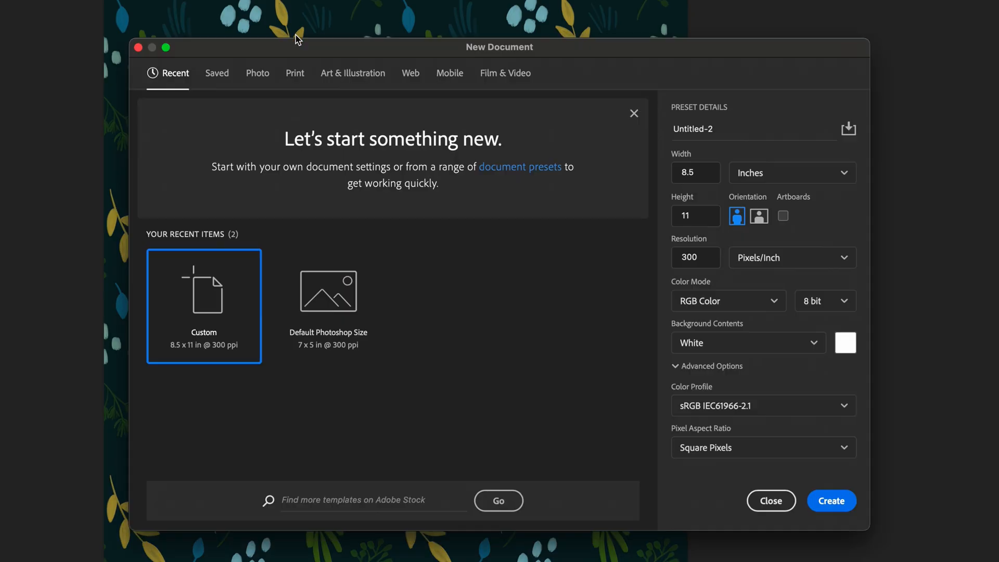
Step: Create a new 2500 × 2500 pixel document with units switched from inches to pixels
left_click(789, 172)
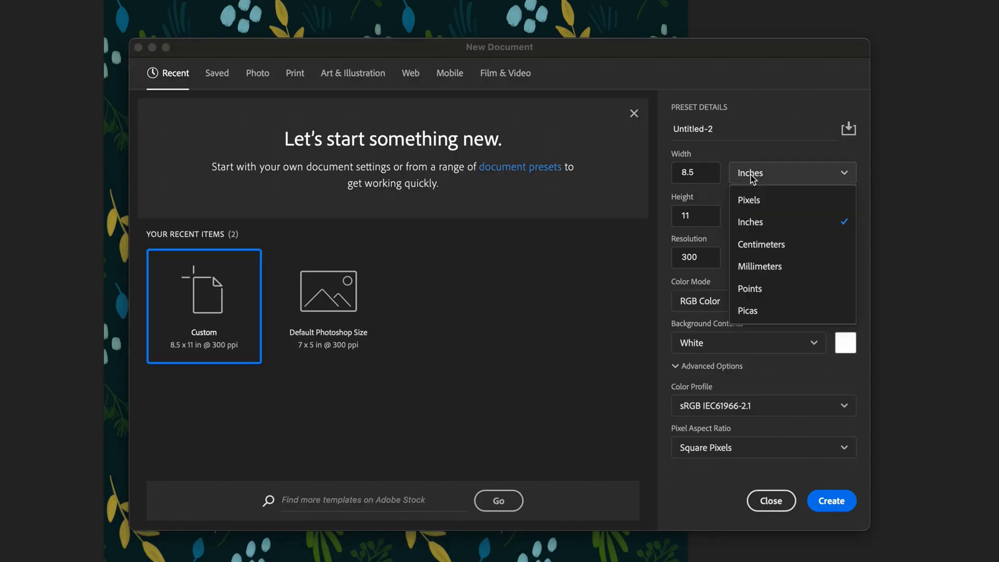
left_click(748, 200)
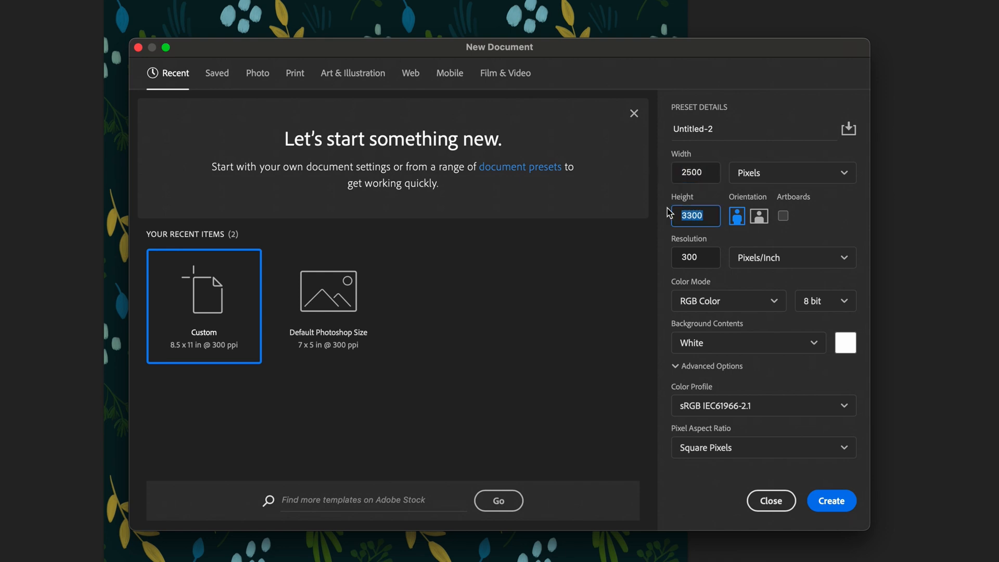
left_click(830, 500)
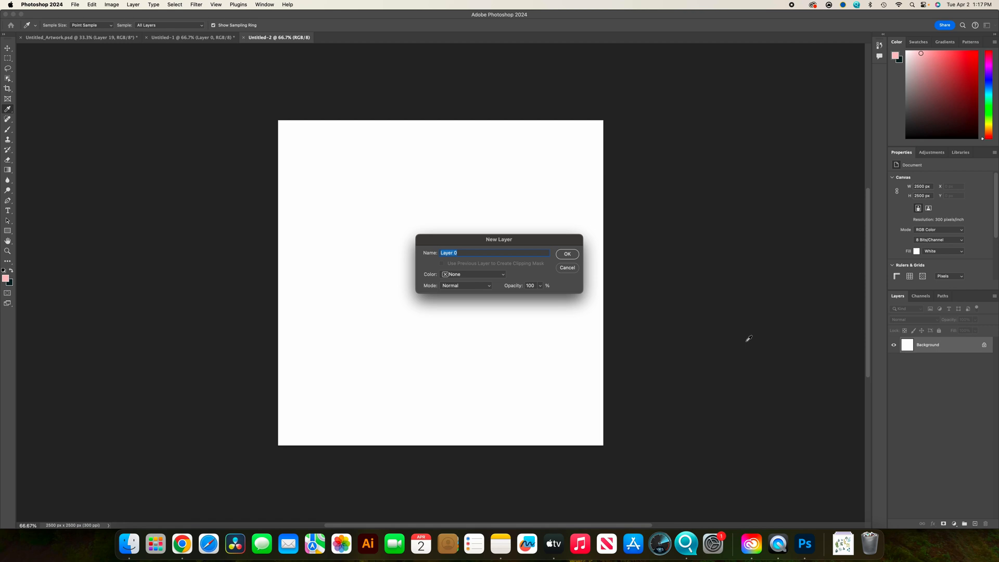
Step: Convert Background to Layer 0 and apply the foliage Pattern Overlay at 100% scale
left_click(566, 254)
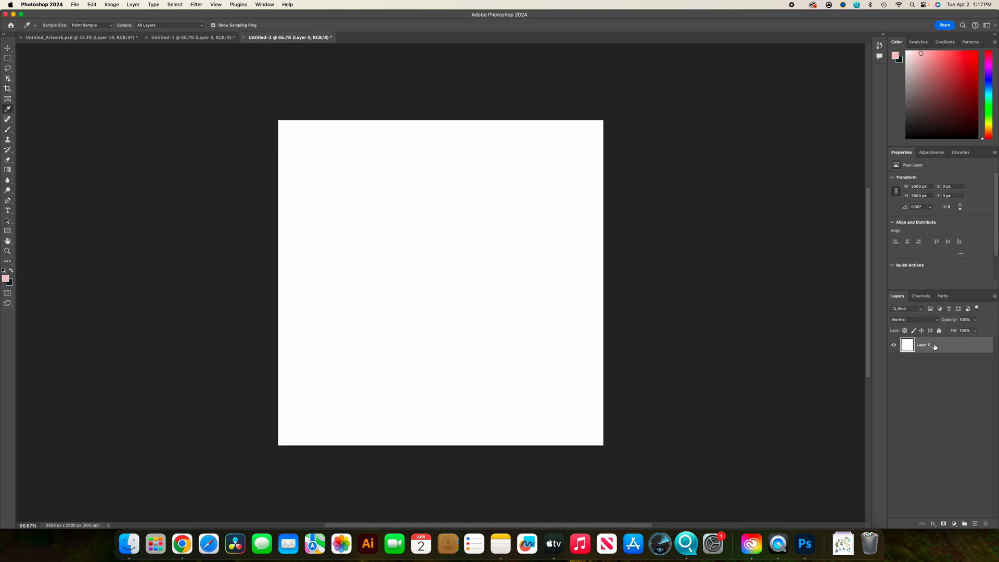
double_click(924, 344)
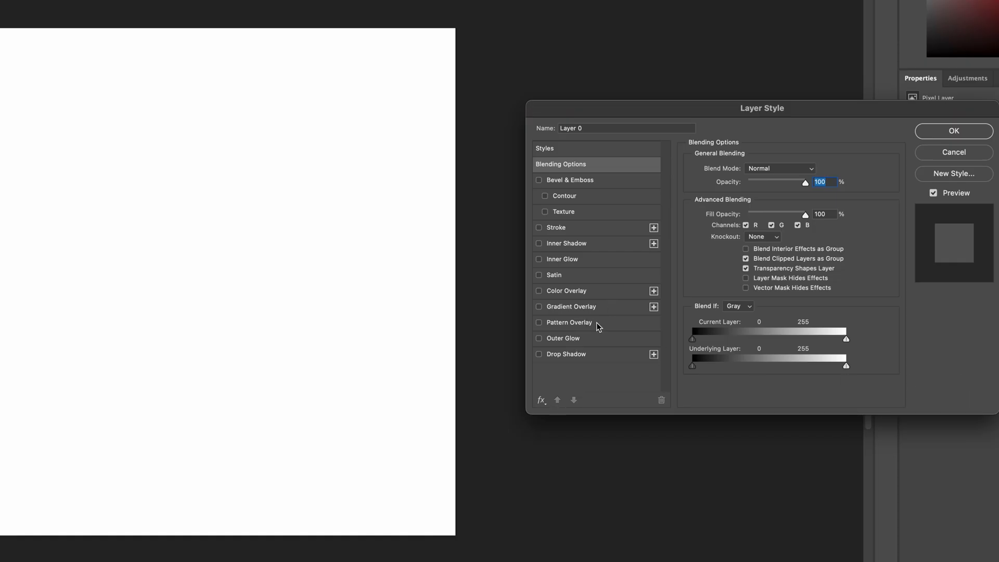
left_click(540, 322)
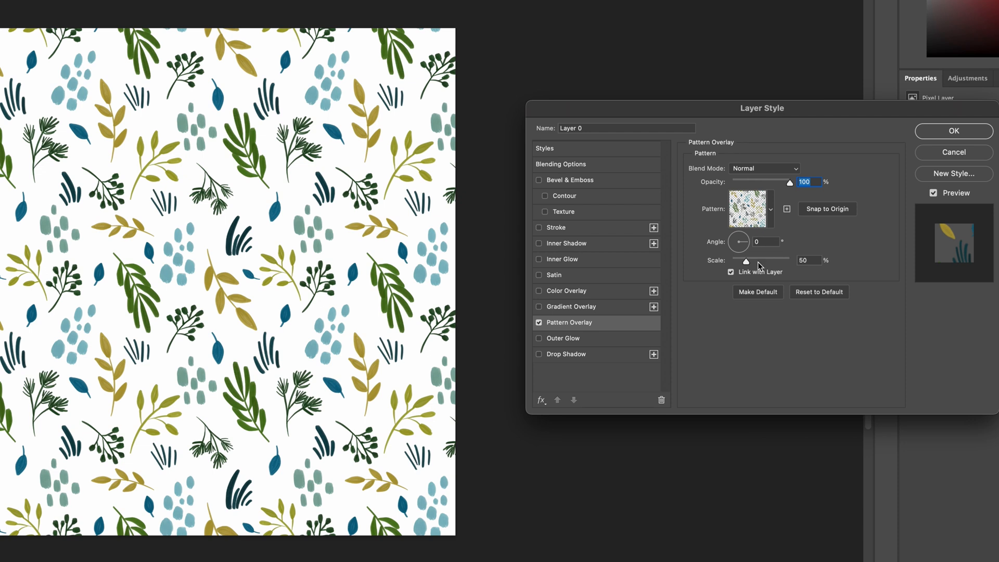
left_click_drag(758, 261, 731, 261)
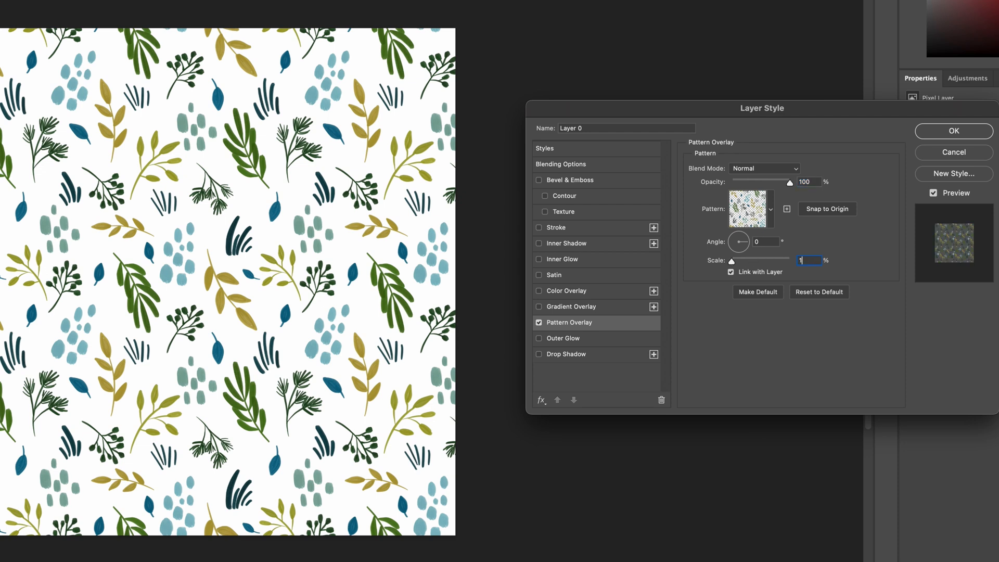
type("100")
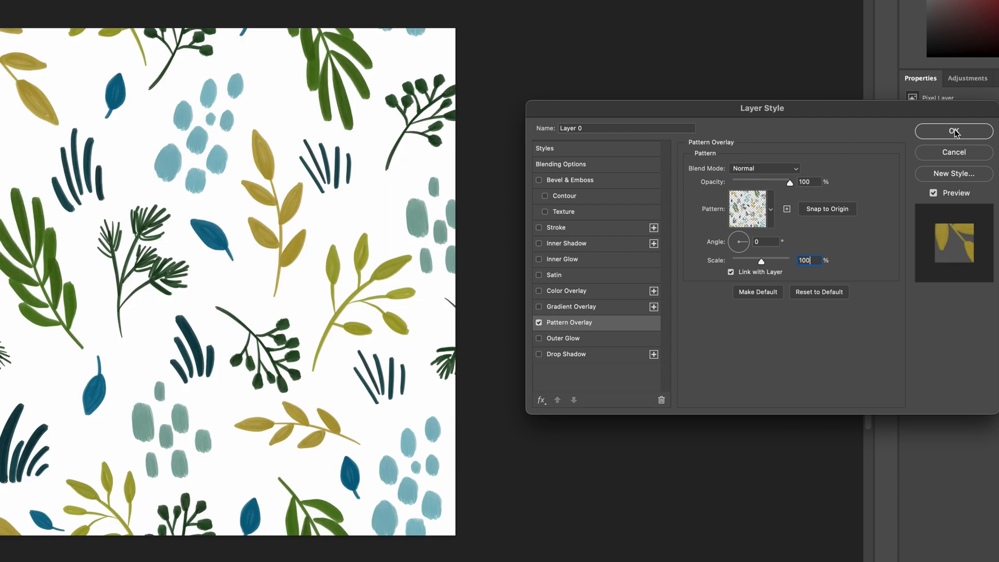
left_click(952, 132)
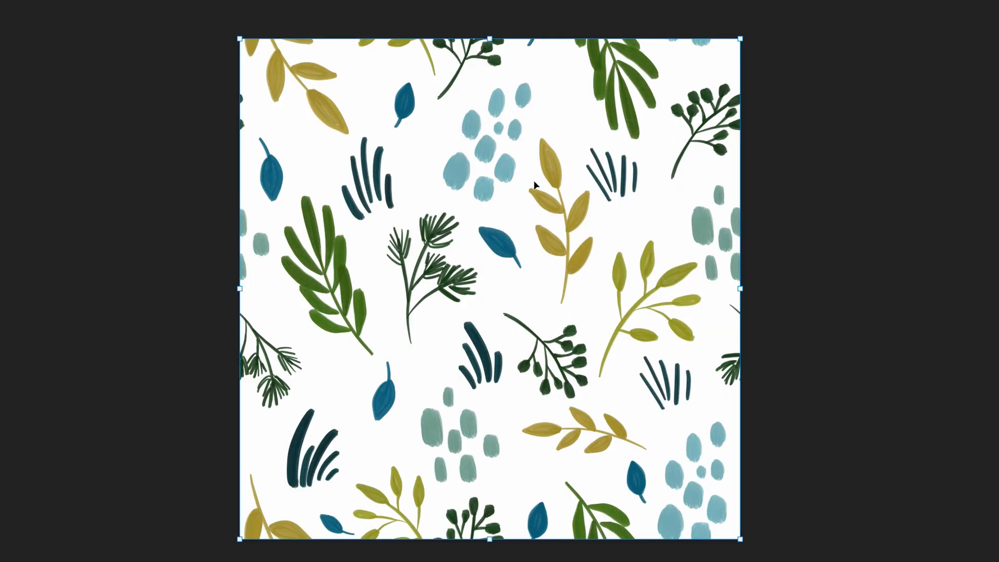
mouse_move(305, 51)
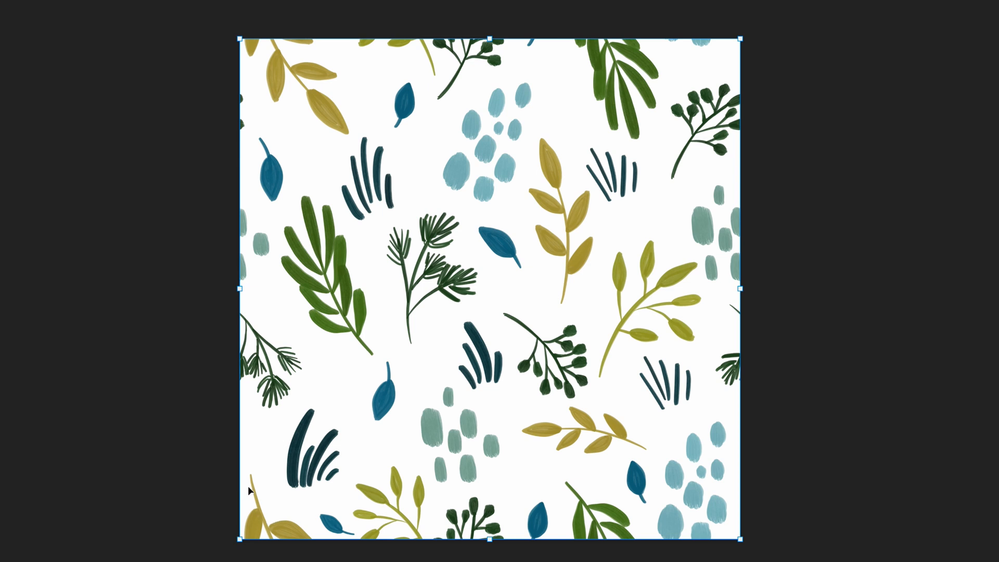
mouse_move(249, 231)
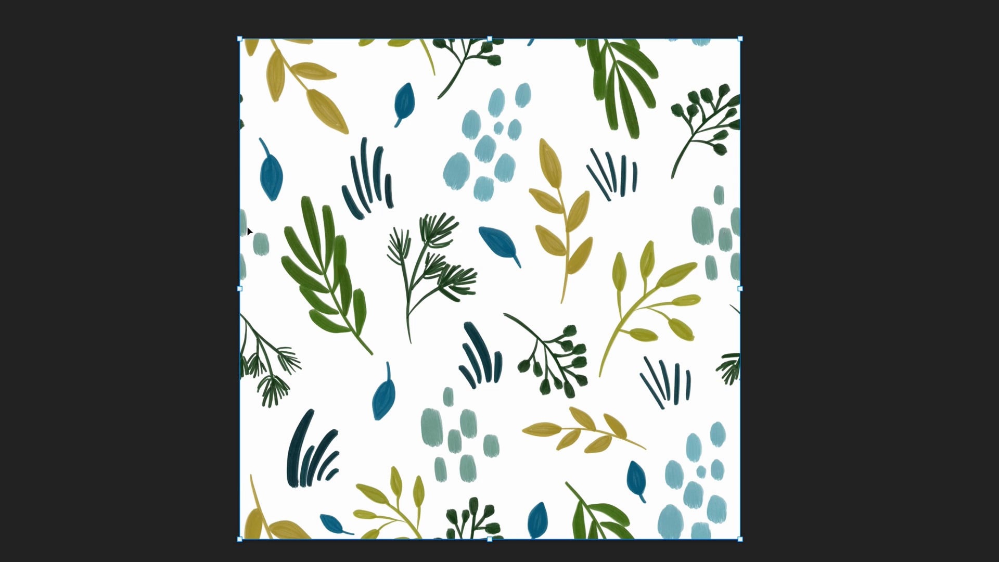
mouse_move(523, 102)
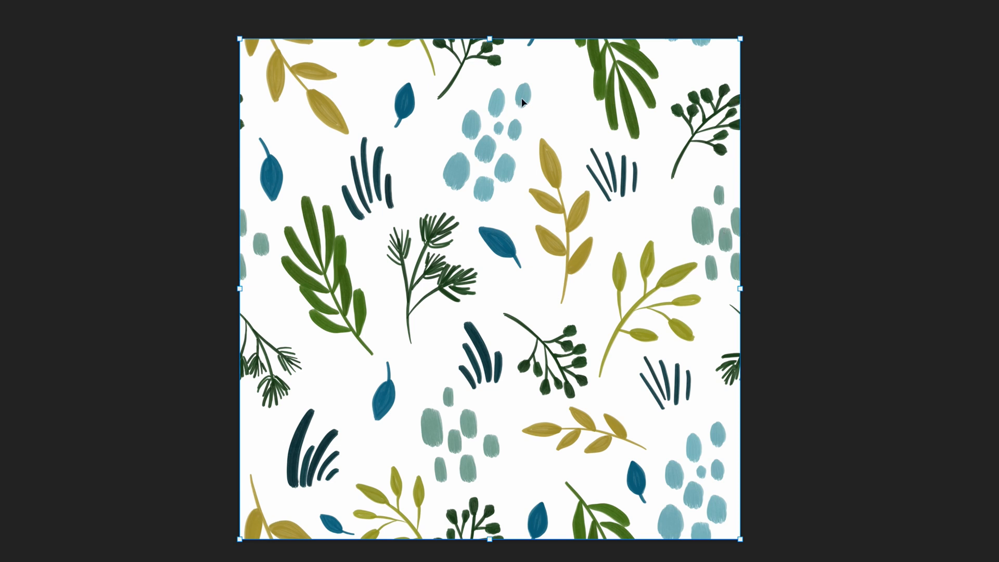
mouse_move(599, 43)
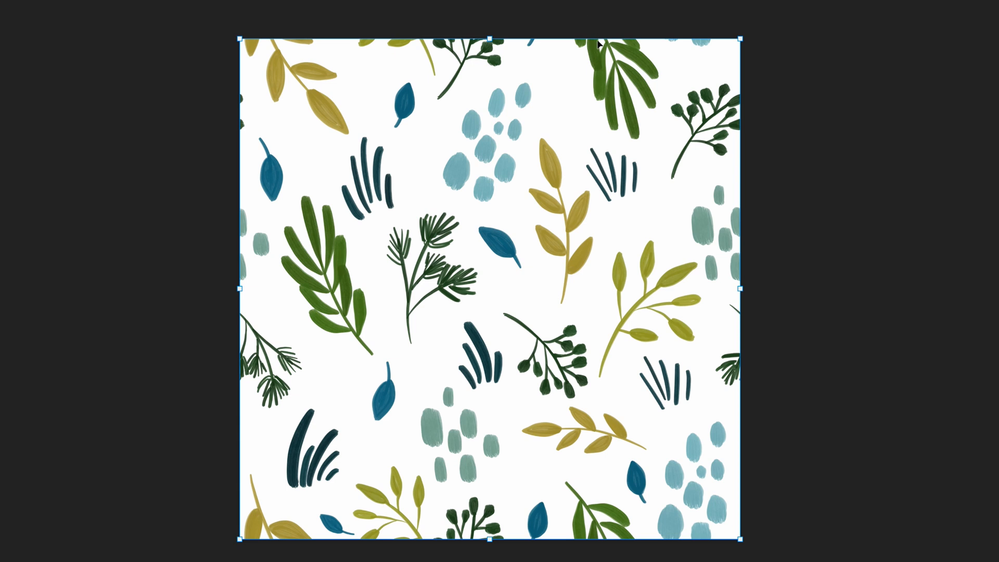
mouse_move(608, 541)
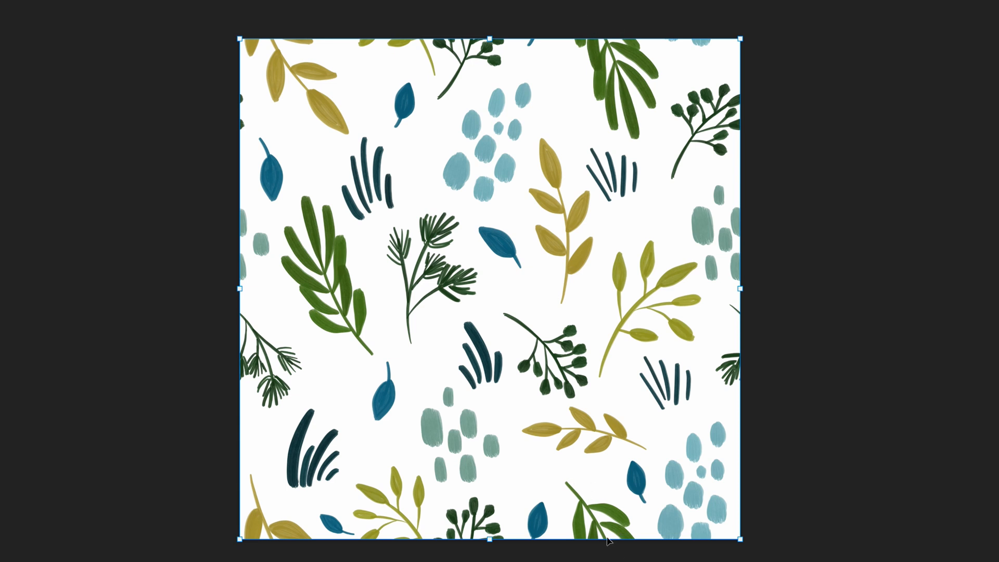